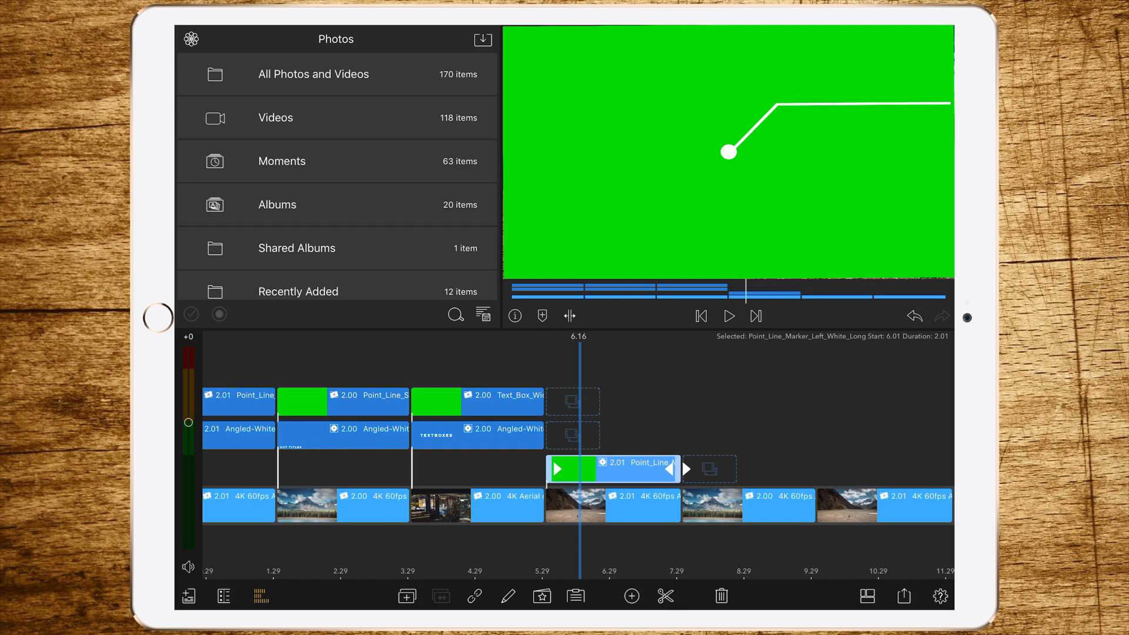
Step: Select the 4K Aerial of Woman Walking clip beneath the marker overlay track
click(612, 506)
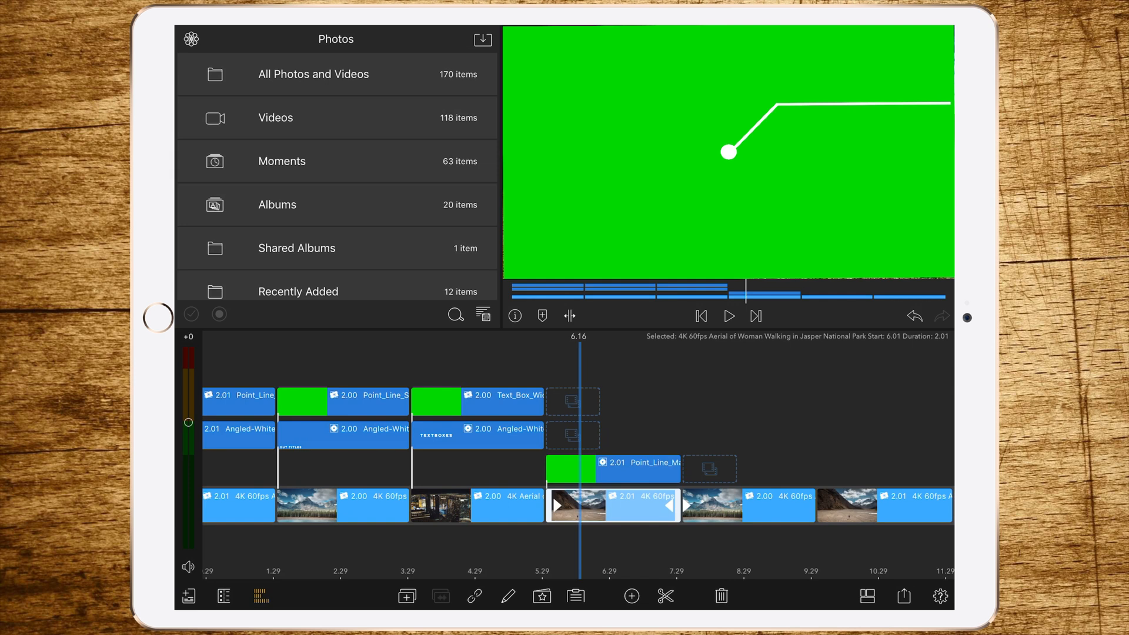
scroll(right, 3)
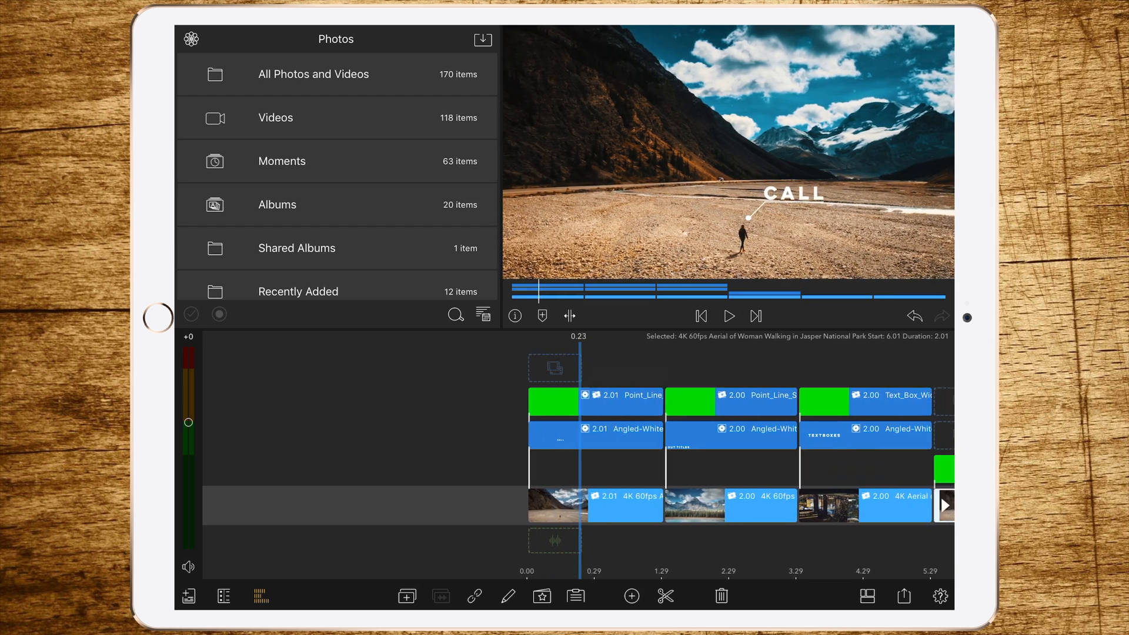
Step: Play the project from the start to review the earlier marker examples
click(594, 401)
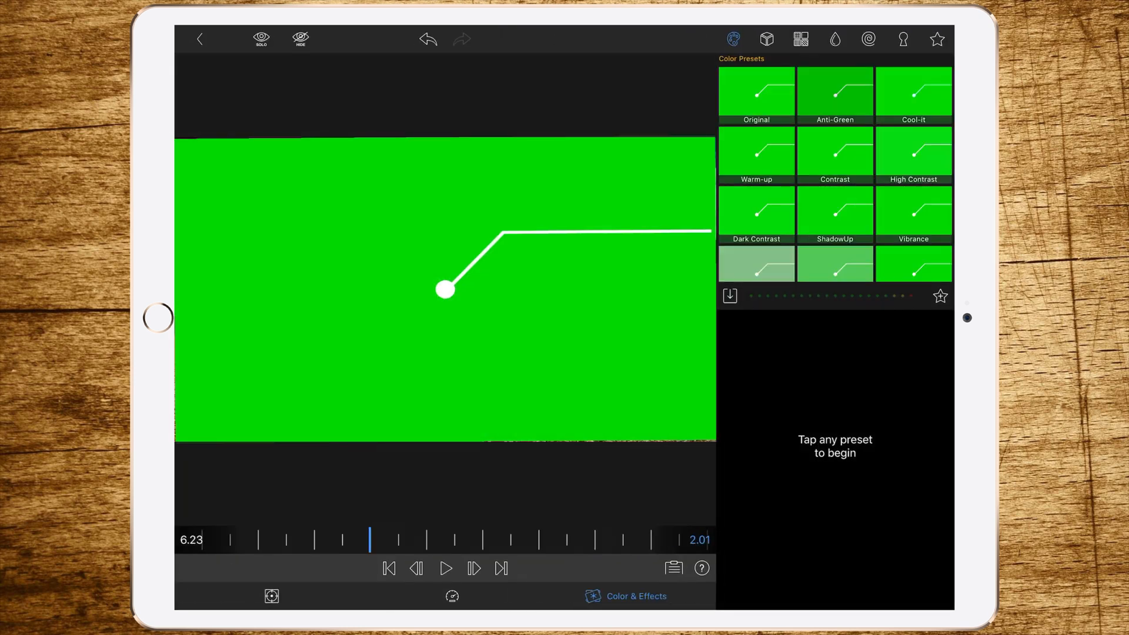
Step: Apply the Green Screen Key chroma preset to the marker clip
click(903, 39)
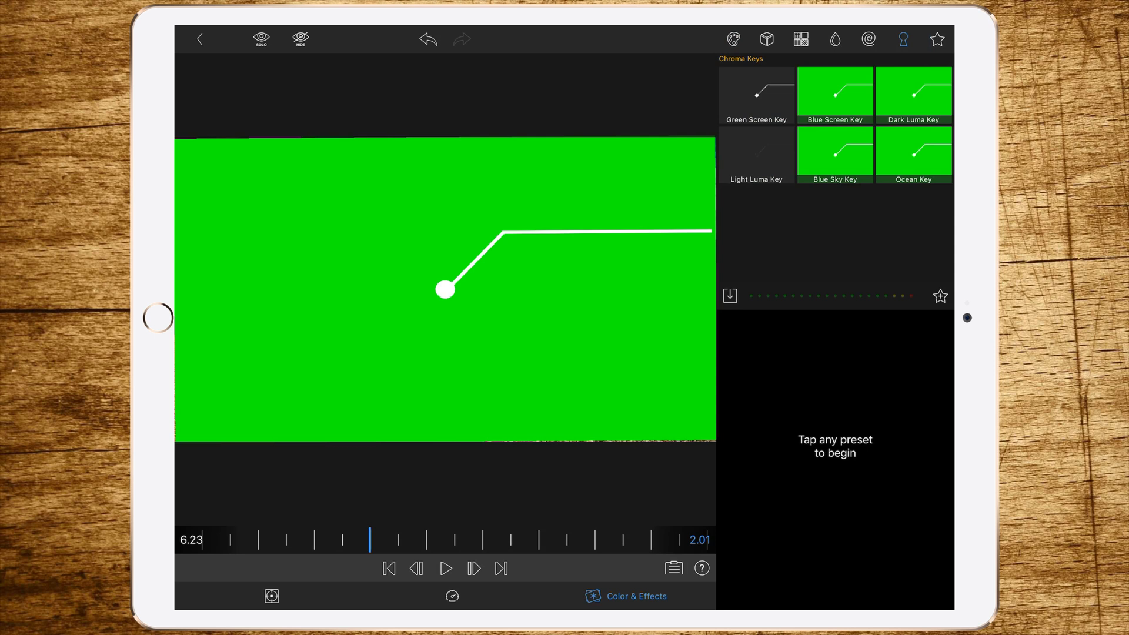
click(756, 94)
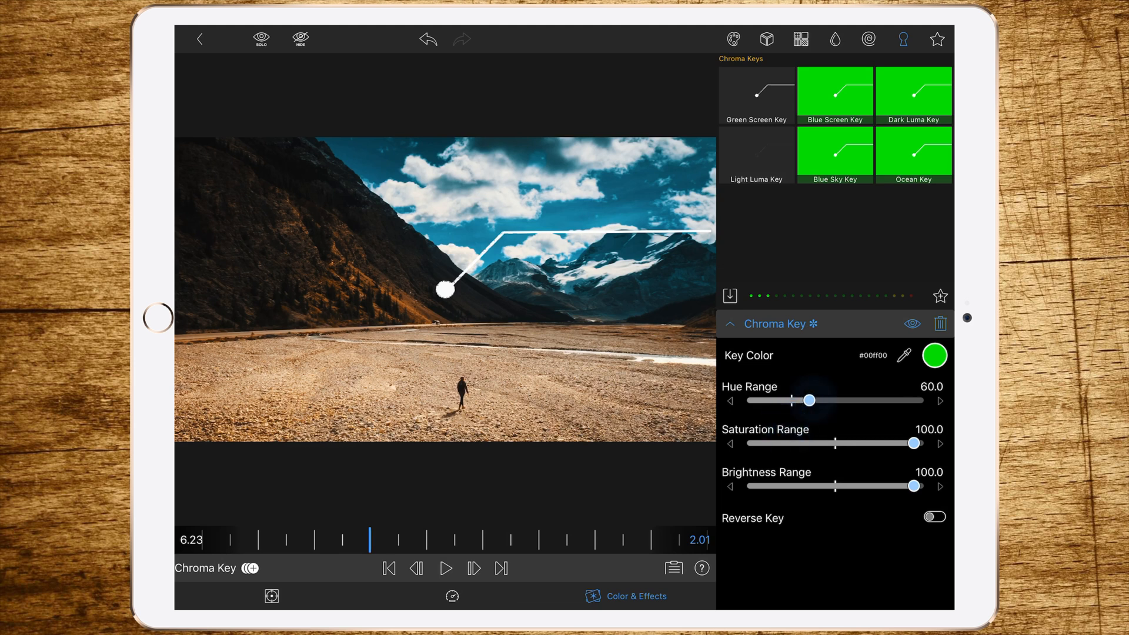
Step: Set the chroma key Hue Range to 41.1, Saturation Range 50.8, Brightness Range 50.0
drag(808, 401, 787, 401)
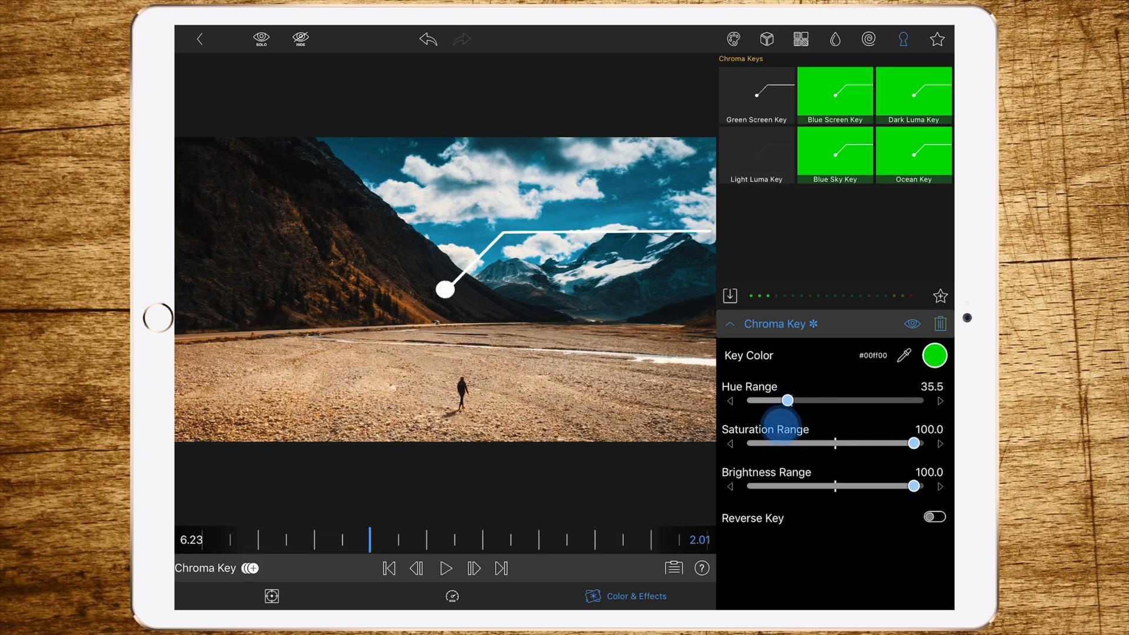
drag(786, 400, 794, 400)
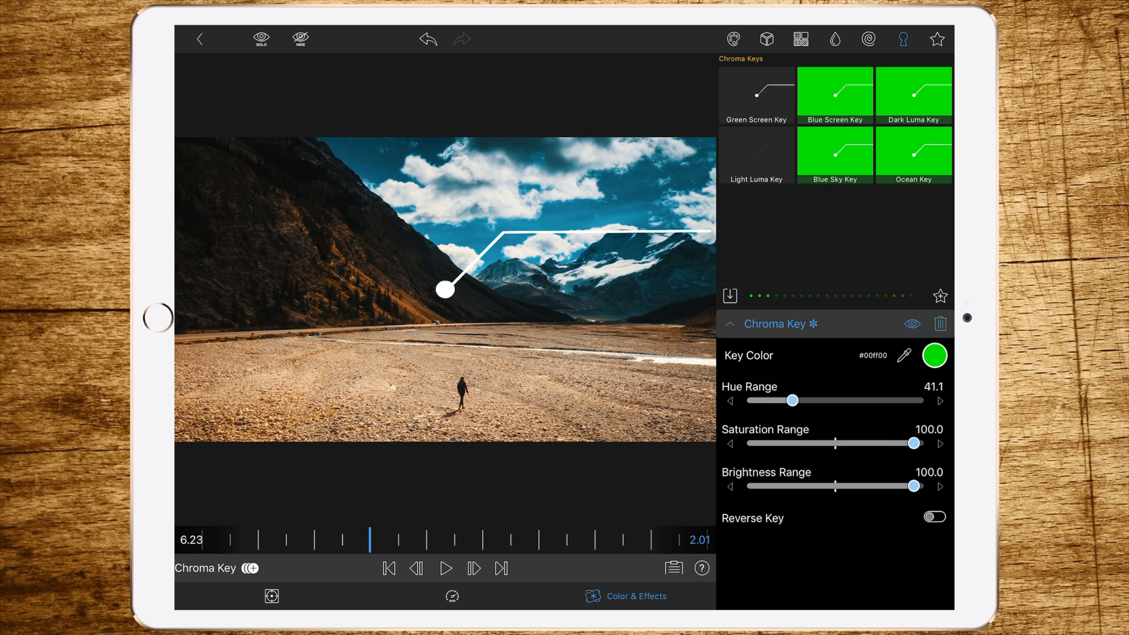
drag(914, 443, 862, 443)
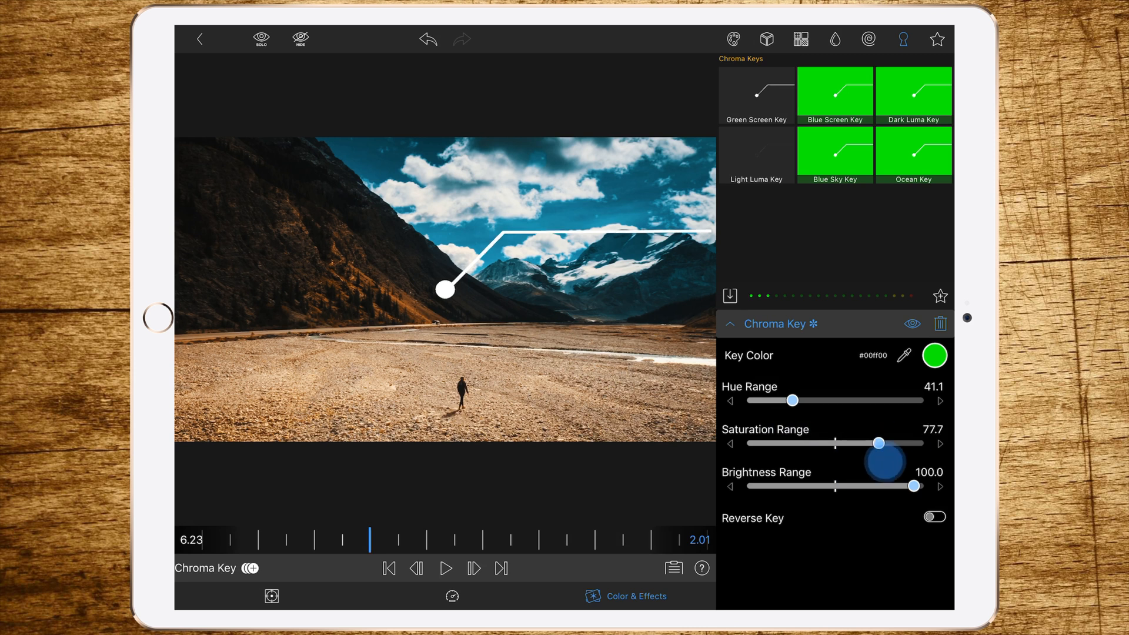
drag(878, 443, 875, 443)
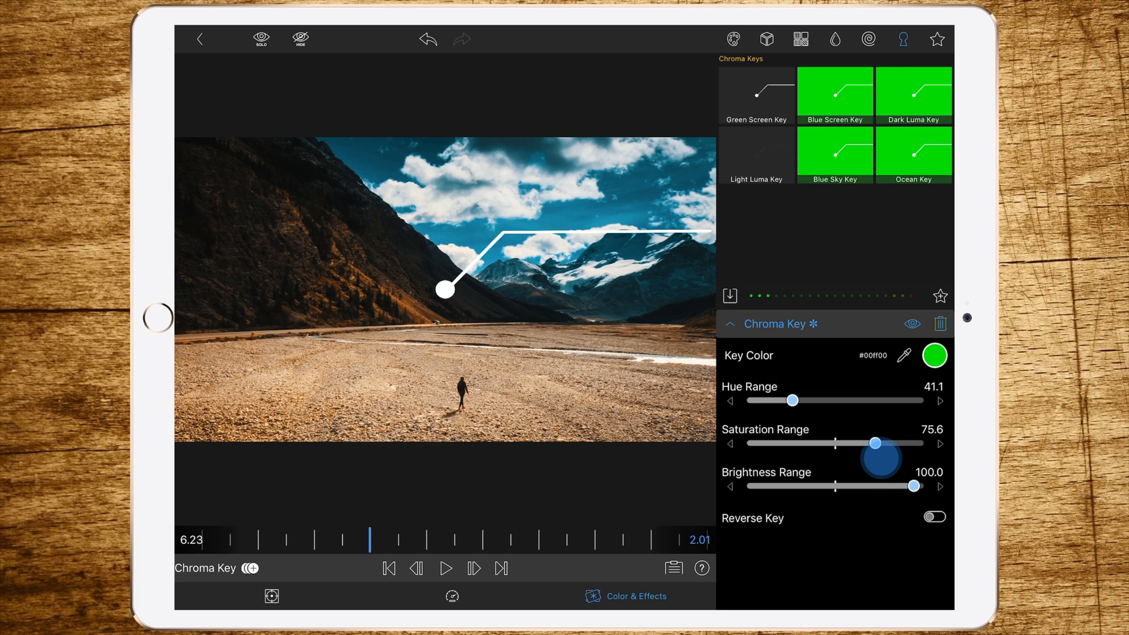
drag(873, 443, 846, 443)
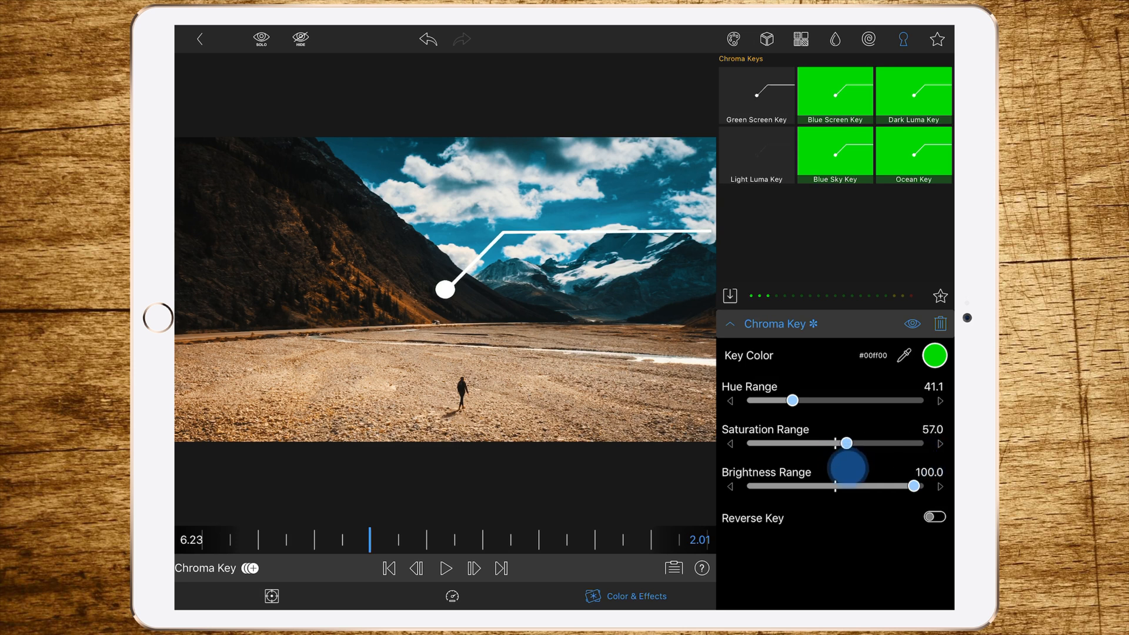
drag(846, 443, 836, 443)
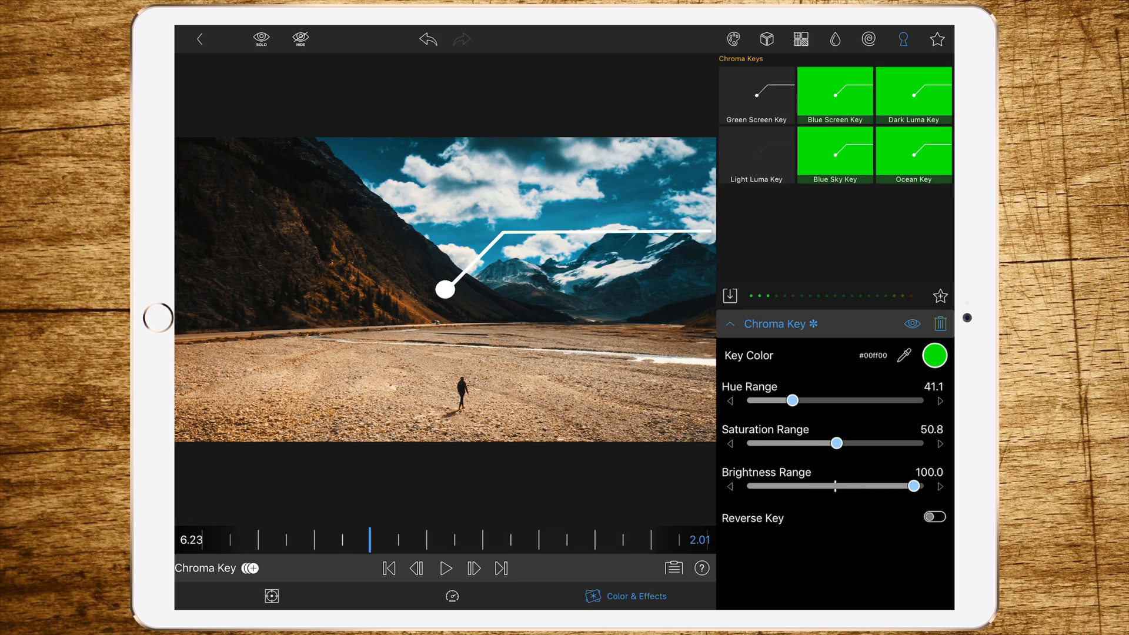
drag(914, 486, 835, 486)
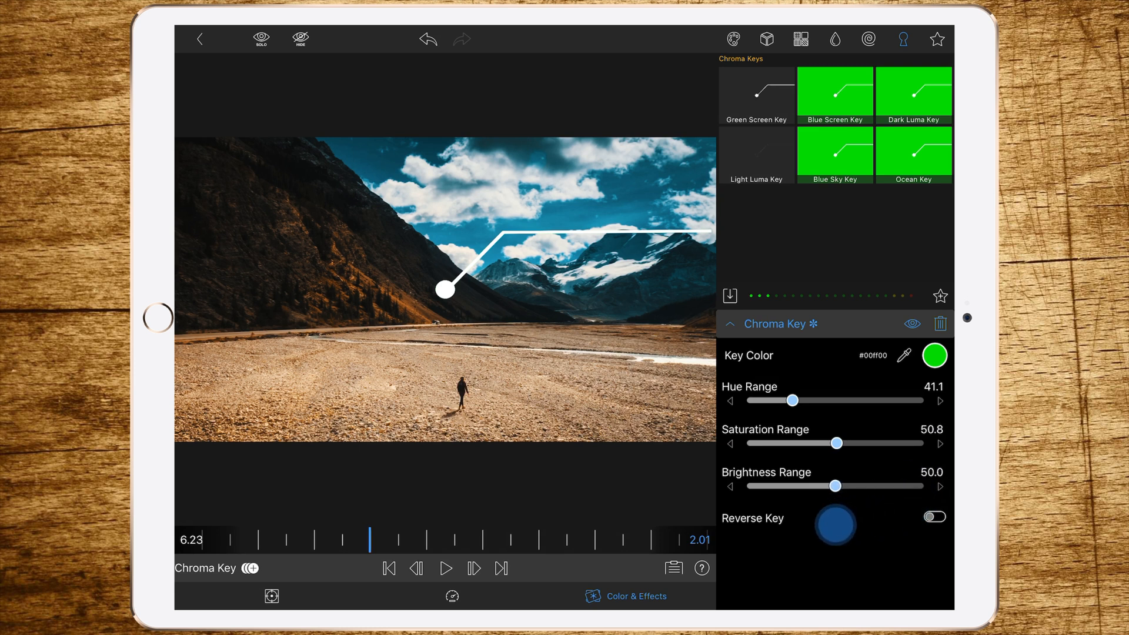
drag(836, 486, 834, 486)
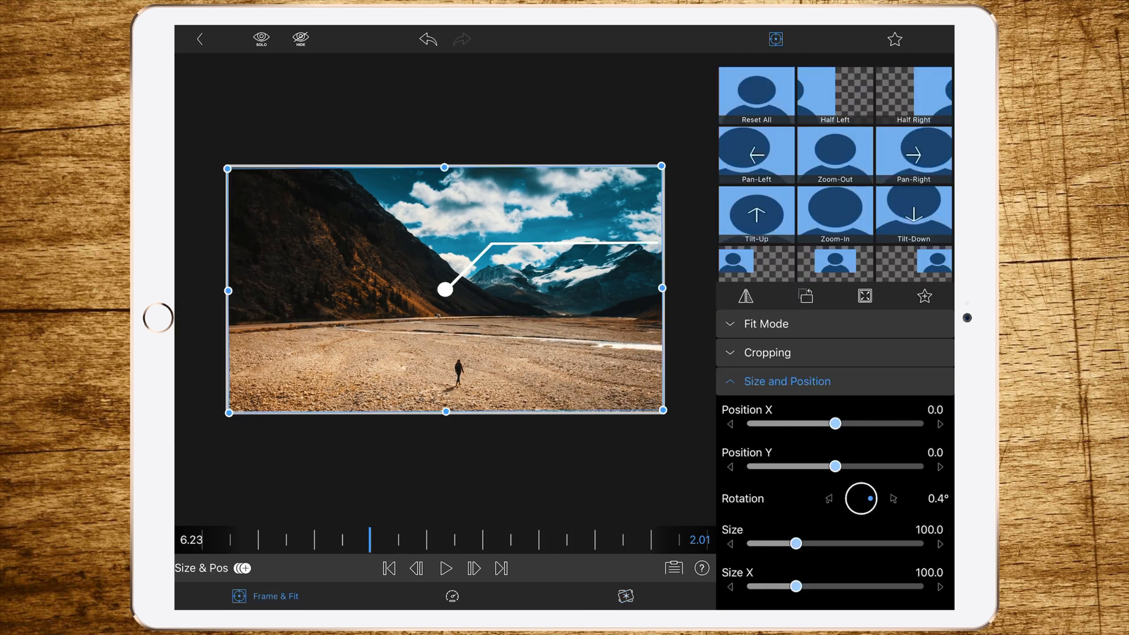
Step: Move the marker to about X 12.6, Y 45.4, its dot beside the walking woman
drag(446, 288, 472, 345)
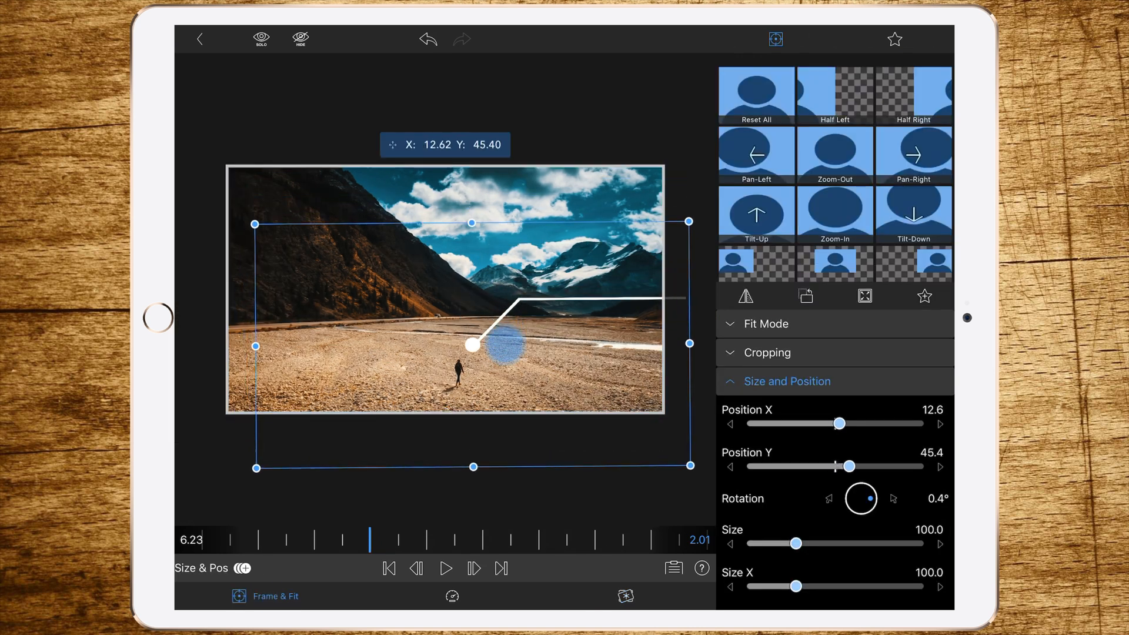